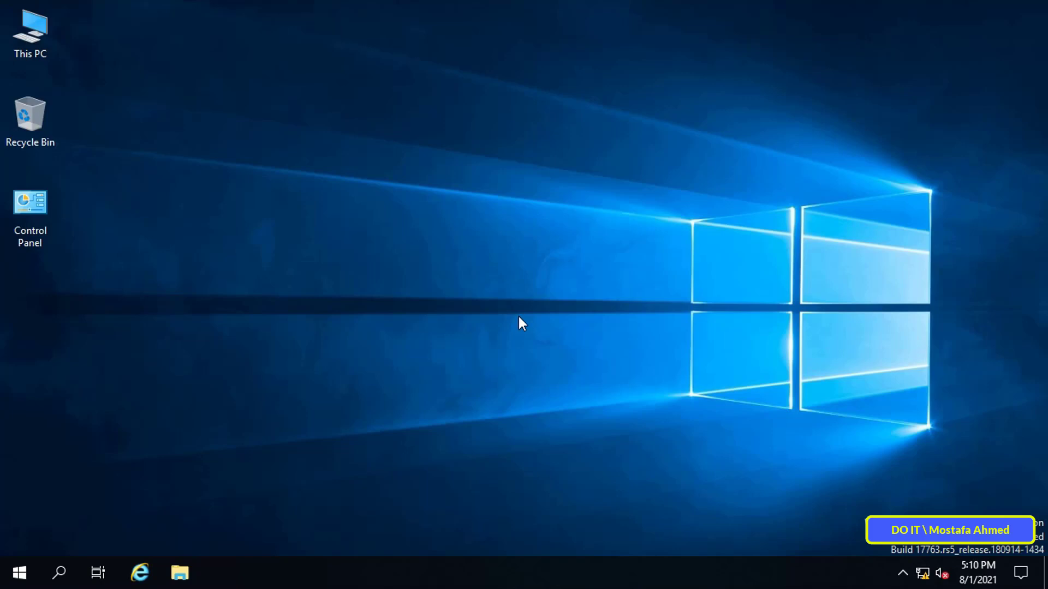
Launch Server Manager from Start and reach its Tools menu for Active Directory Users and Computers
left_click(19, 573)
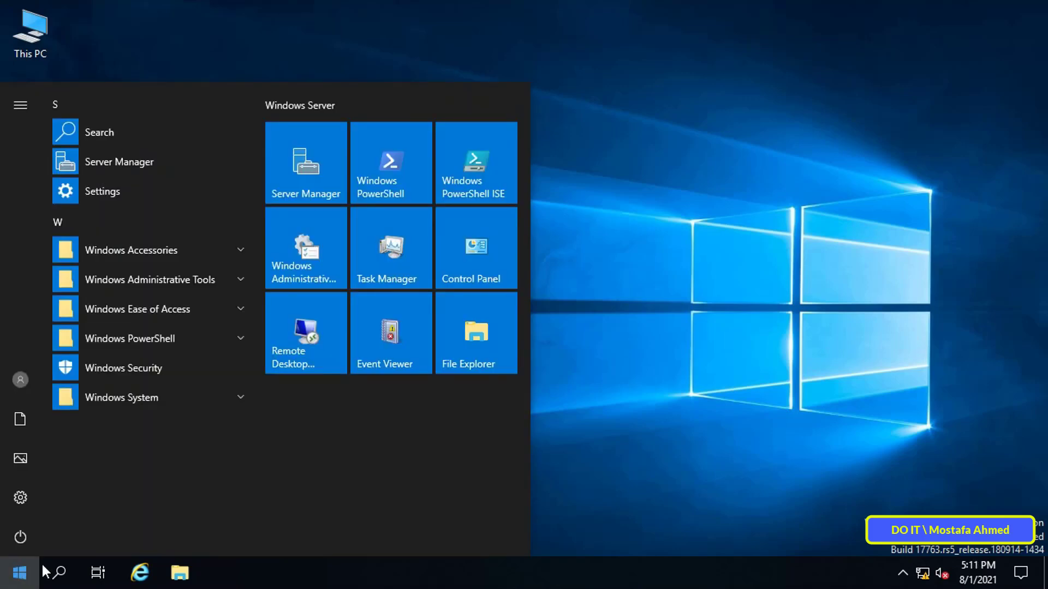
left_click(304, 161)
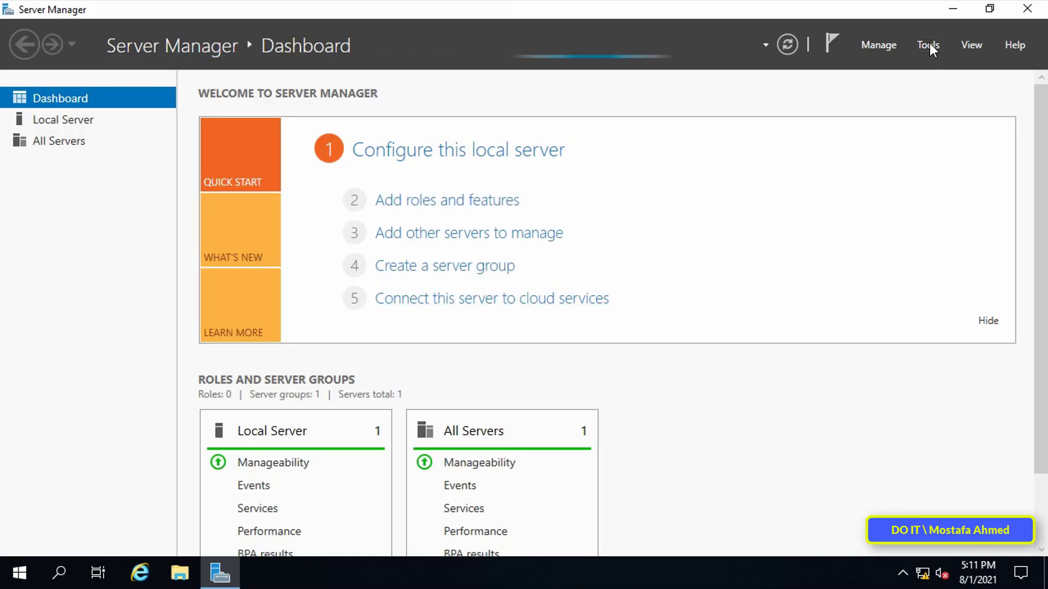
left_click(928, 45)
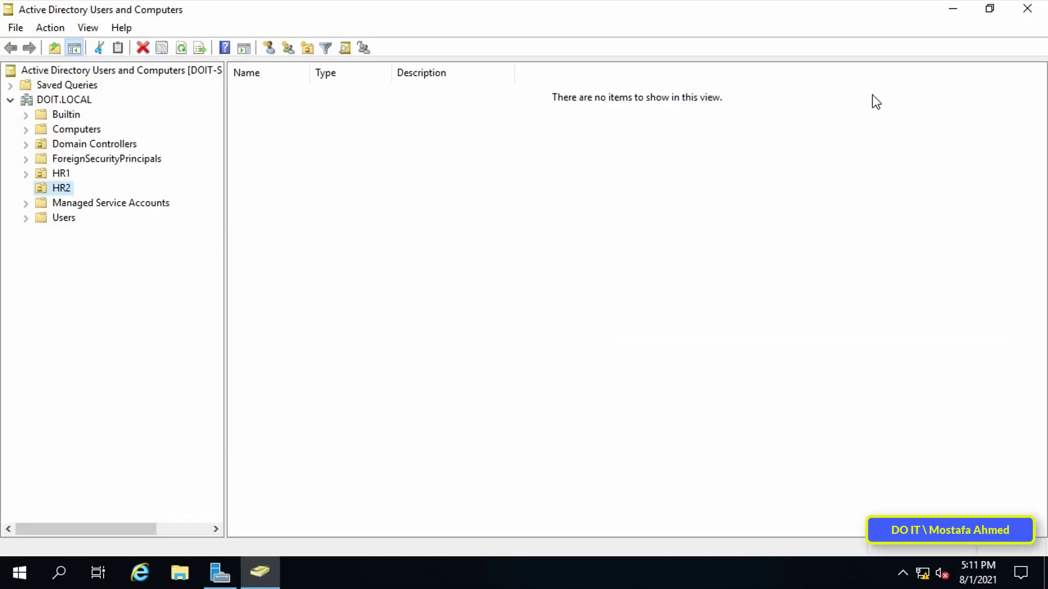
mouse_move(324, 314)
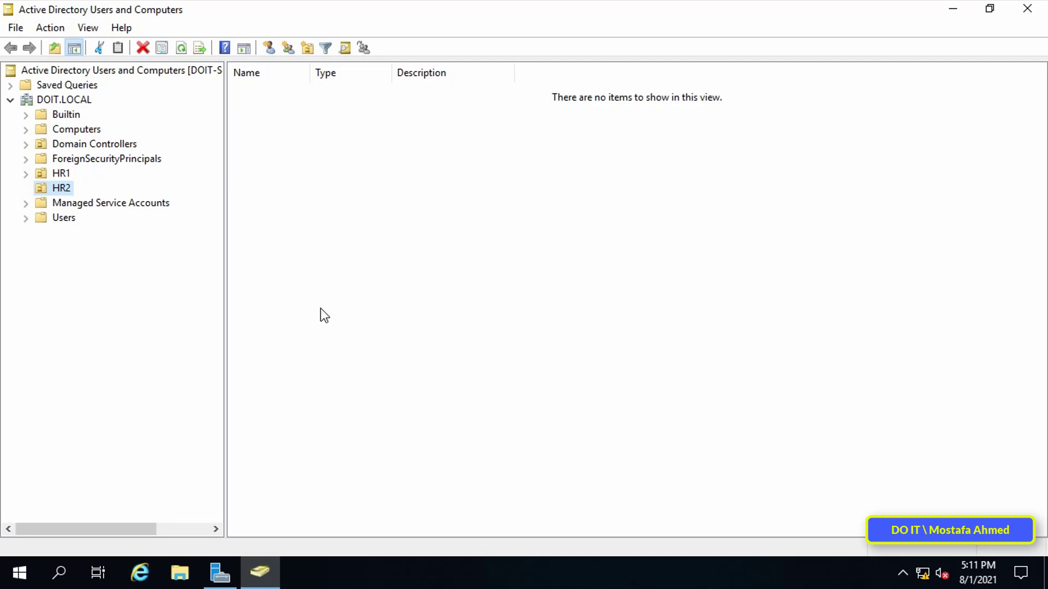
mouse_move(89, 187)
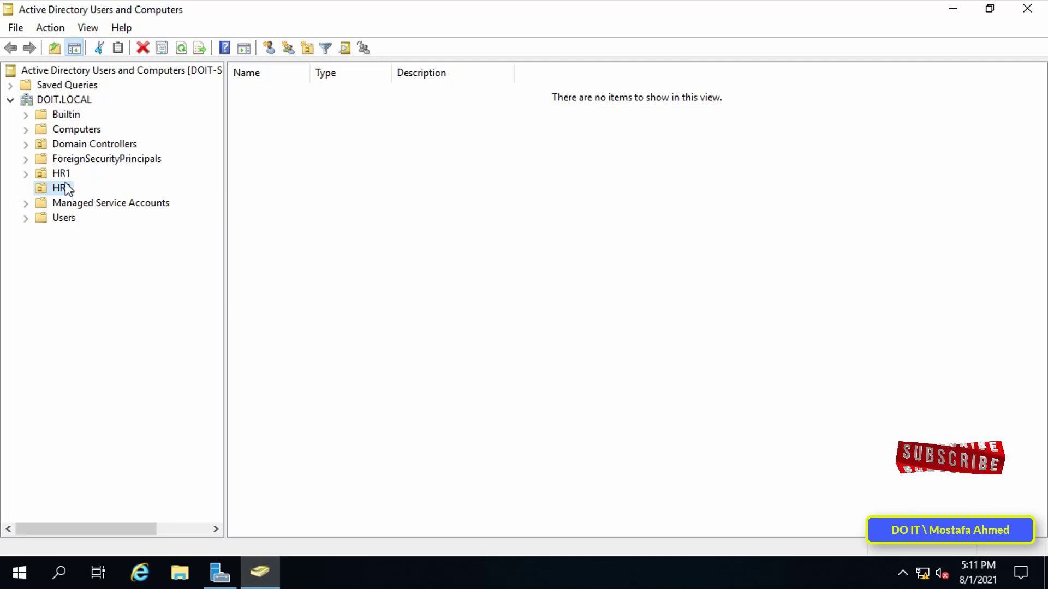
left_click(67, 115)
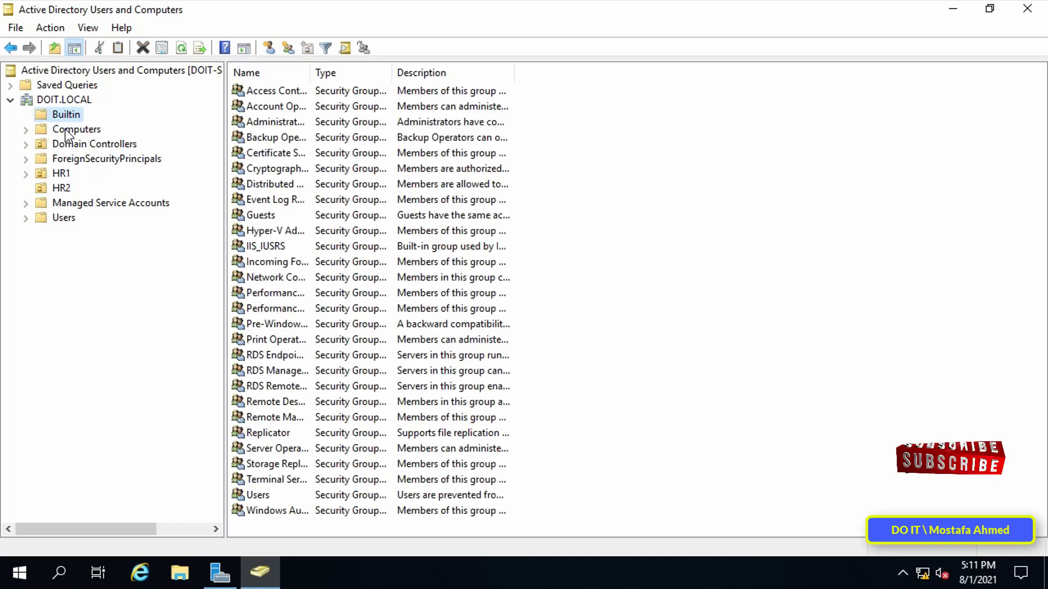
left_click(95, 144)
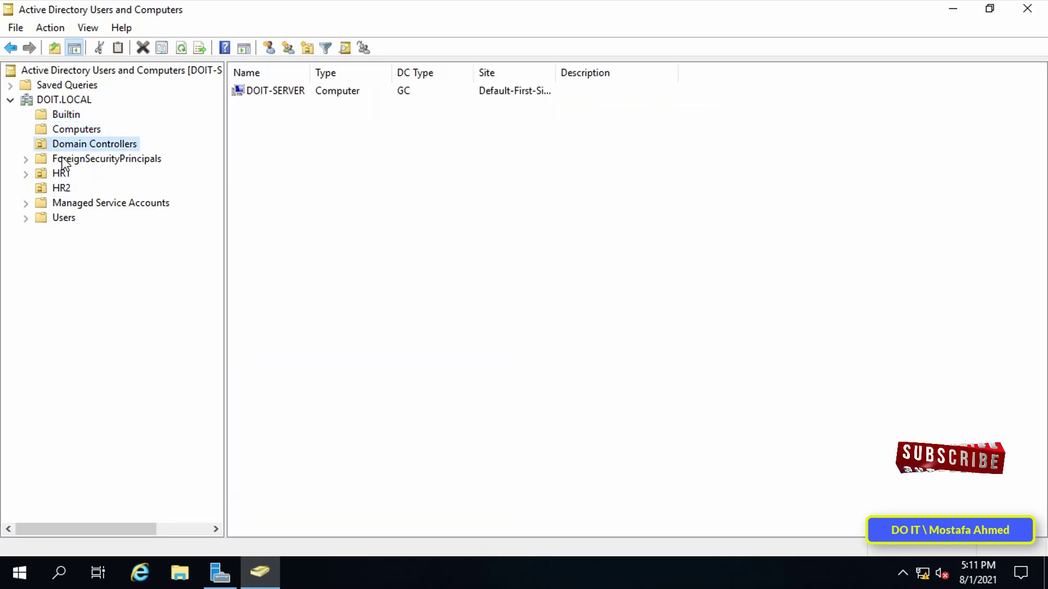
left_click(61, 174)
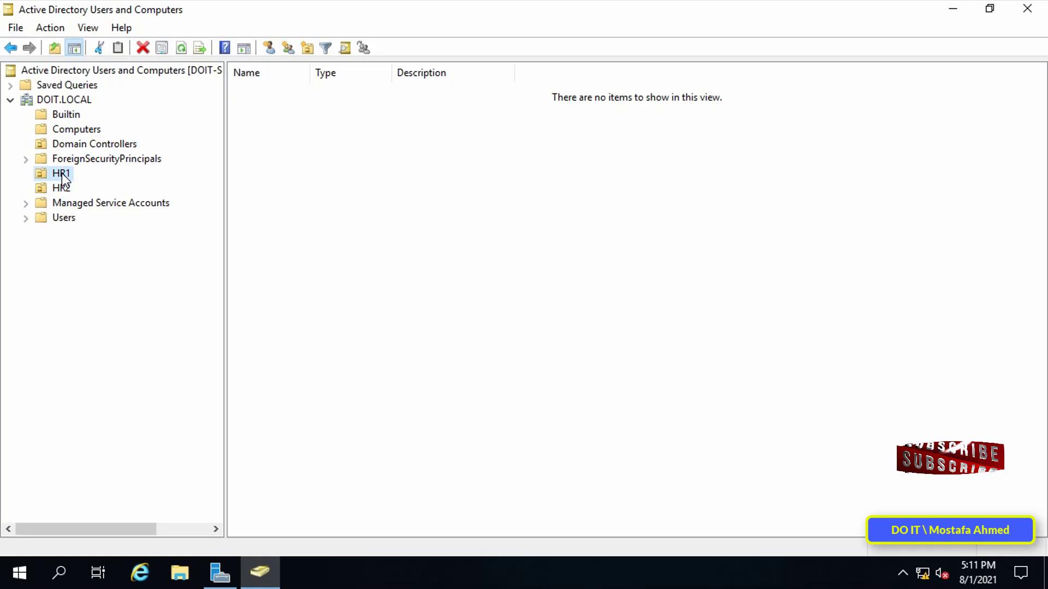
left_click(61, 186)
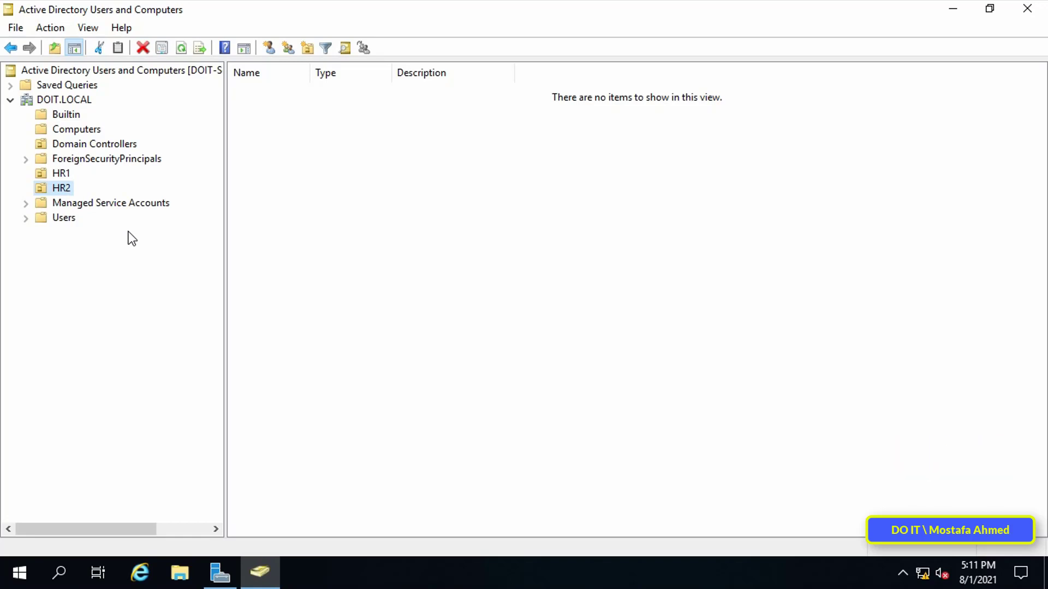
mouse_move(70, 194)
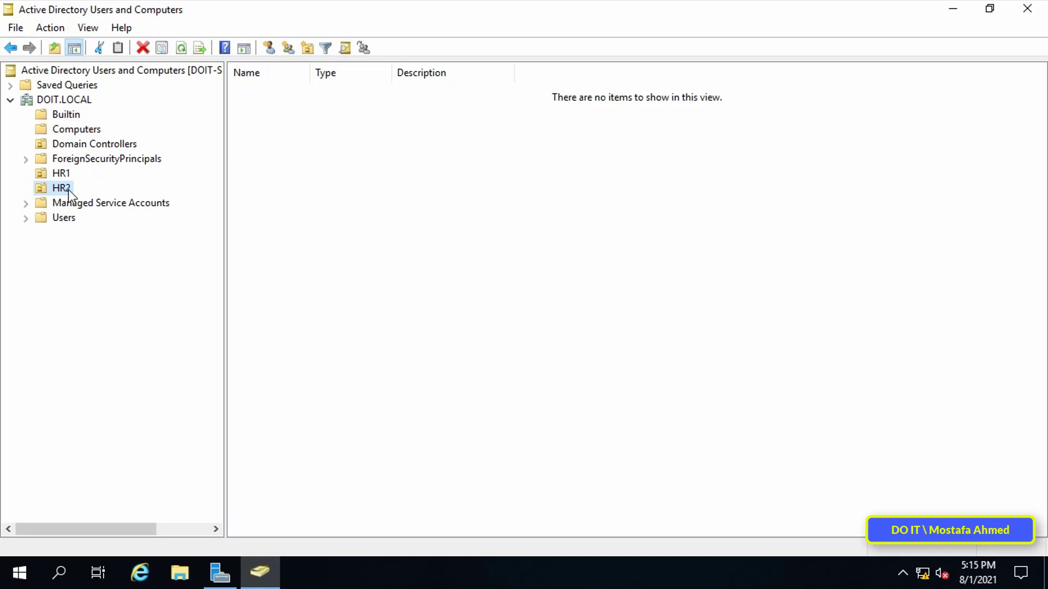
right_click(61, 187)
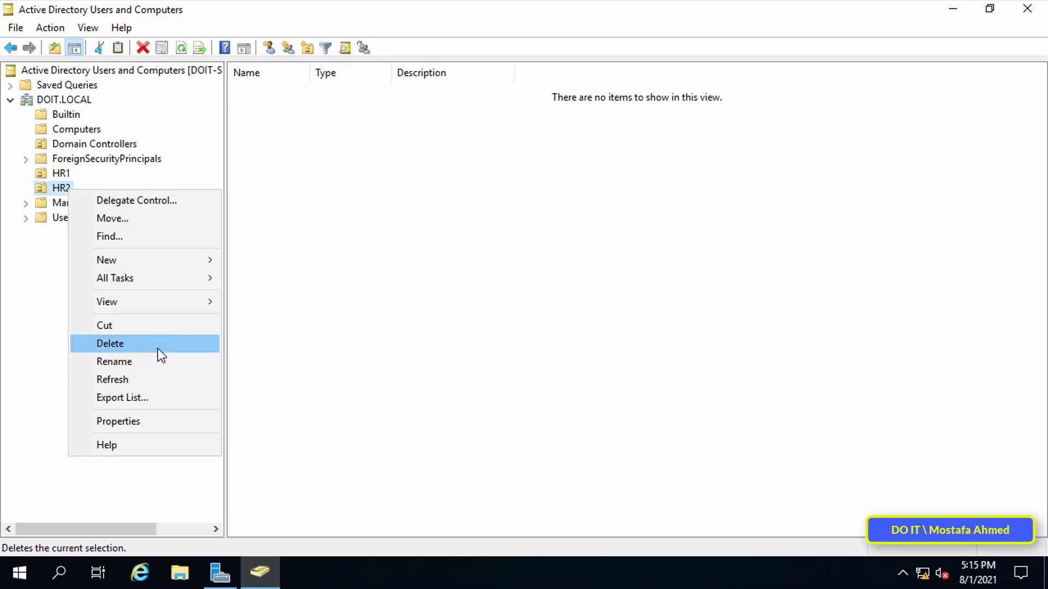
left_click(110, 344)
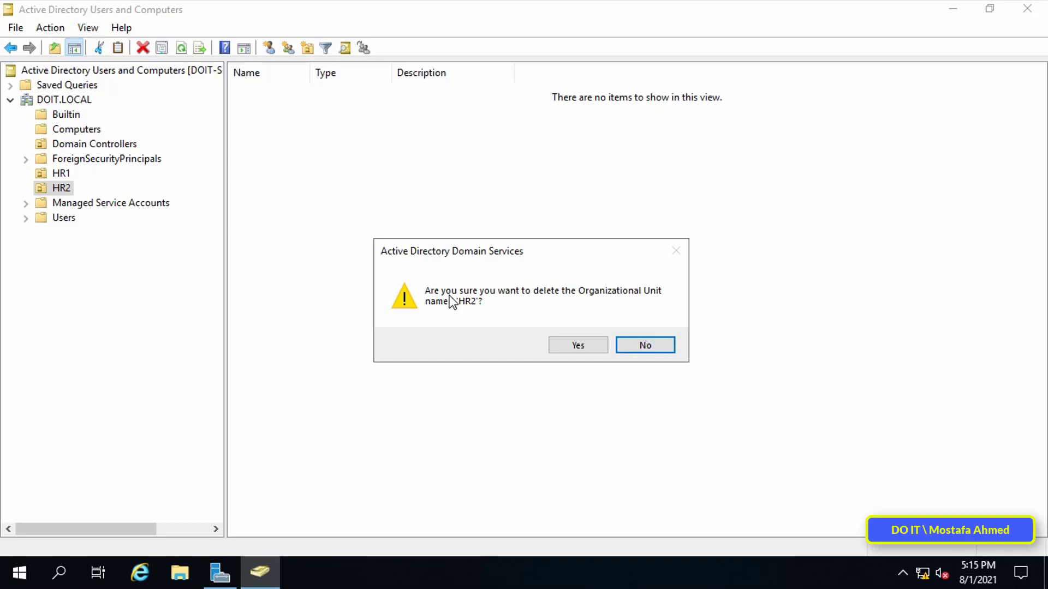
left_click(577, 346)
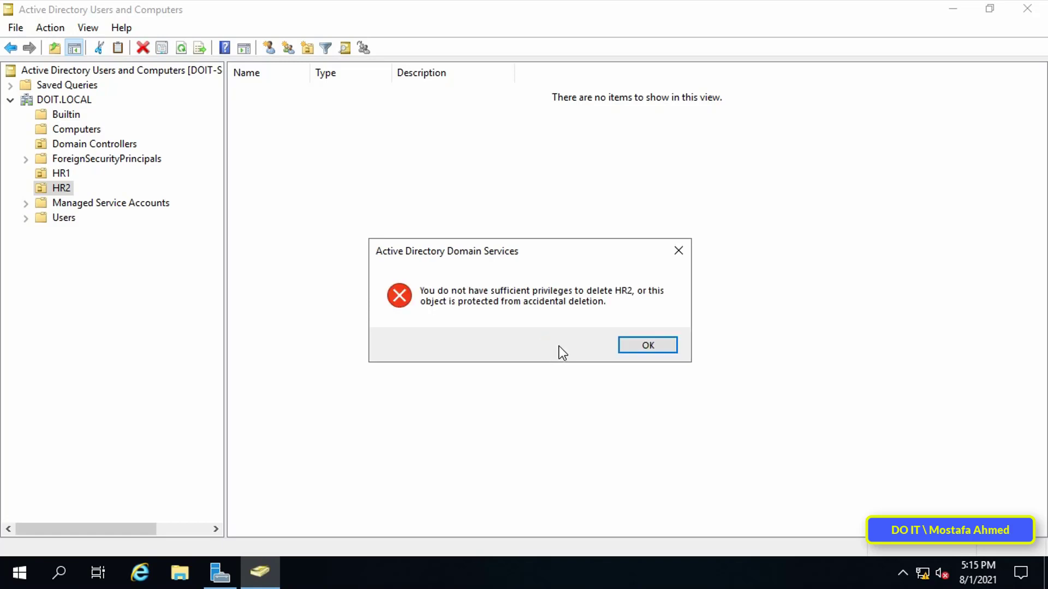
mouse_move(560, 373)
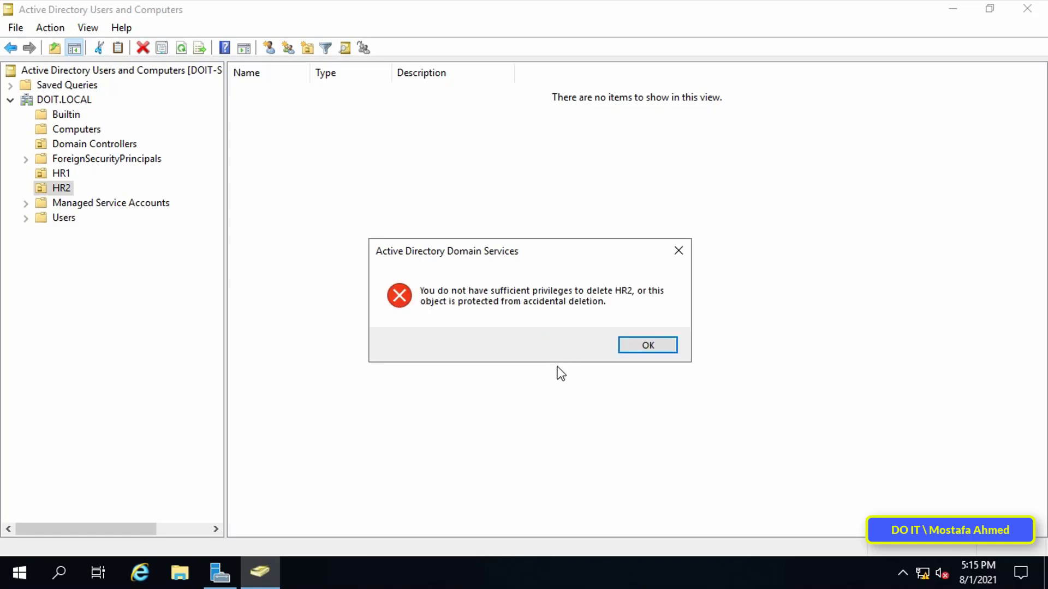
left_click(645, 344)
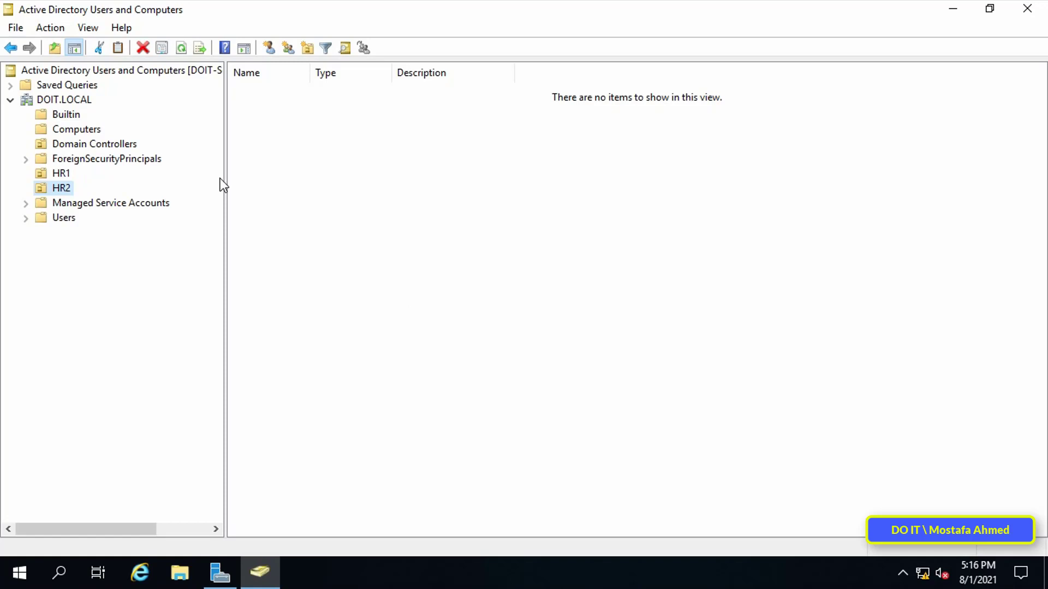
Enable Advanced Features from the View menu to reveal hidden system containers
left_click(87, 27)
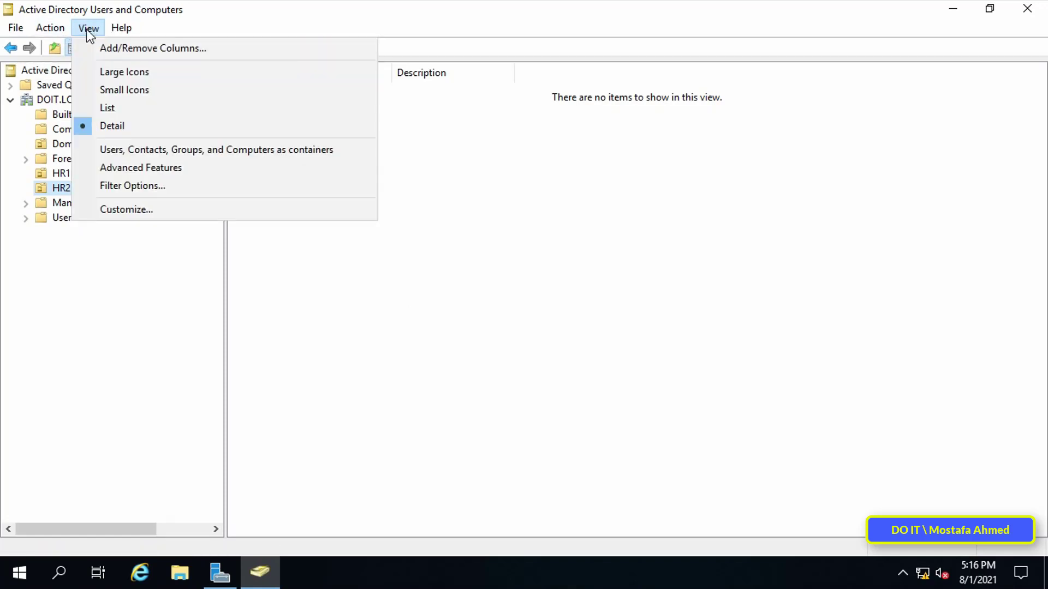
mouse_move(141, 168)
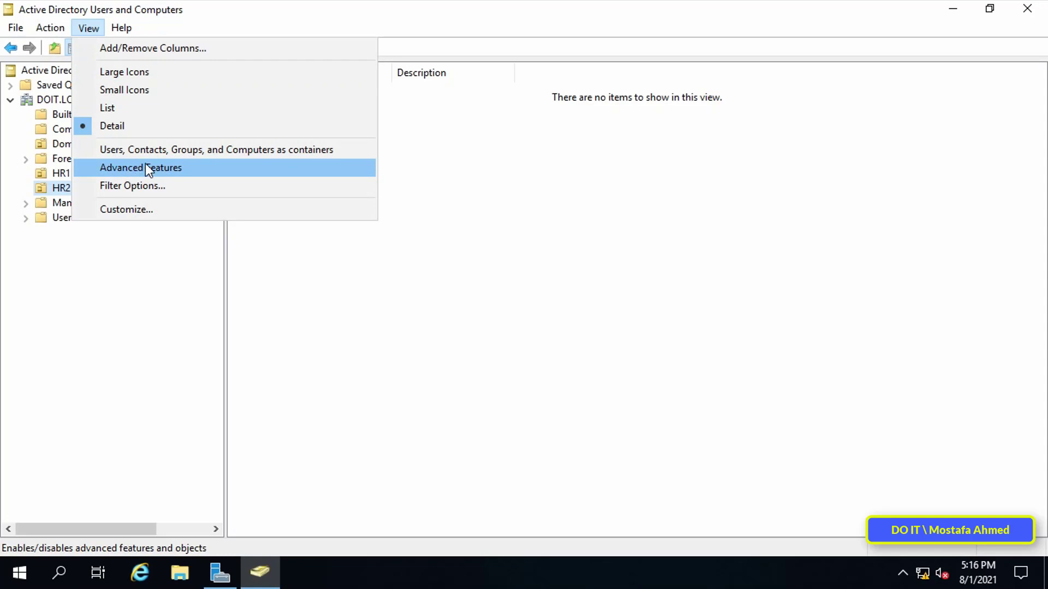
mouse_move(204, 172)
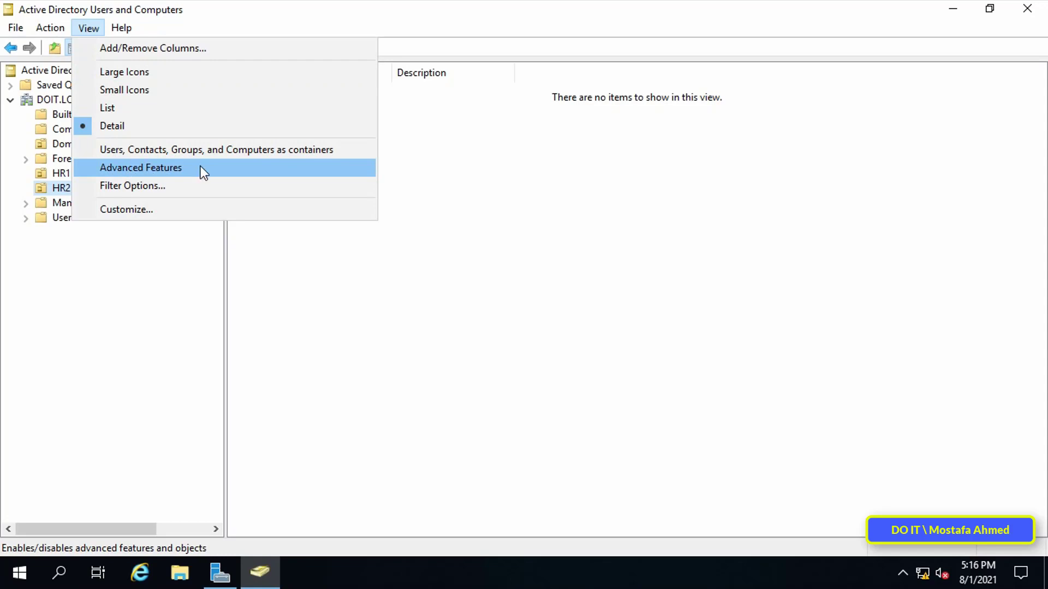
left_click(141, 168)
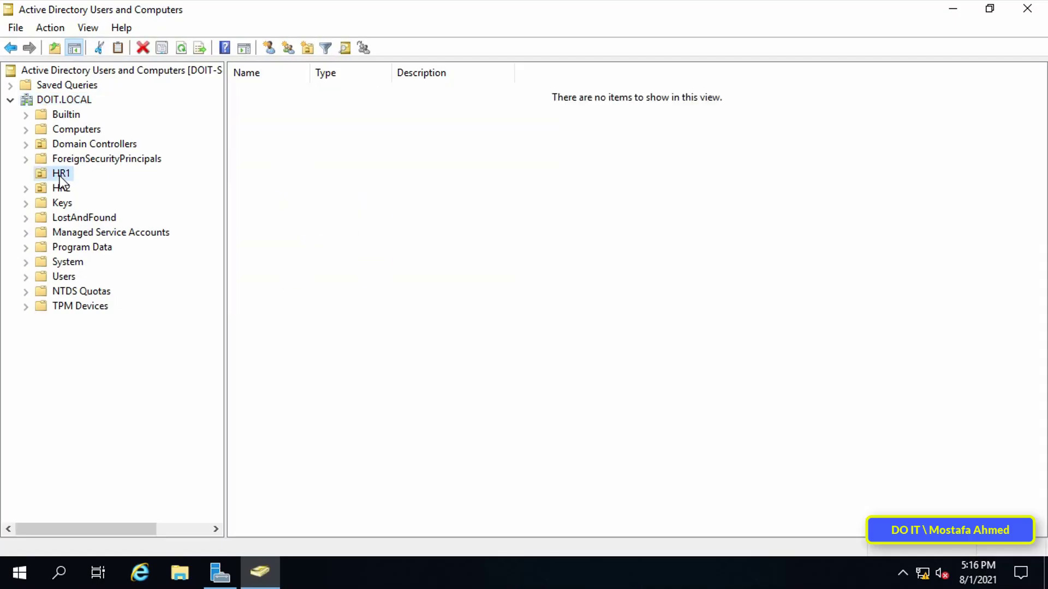
In HR2's Object properties, uncheck Protect object from accidental deletion and save with OK
right_click(60, 188)
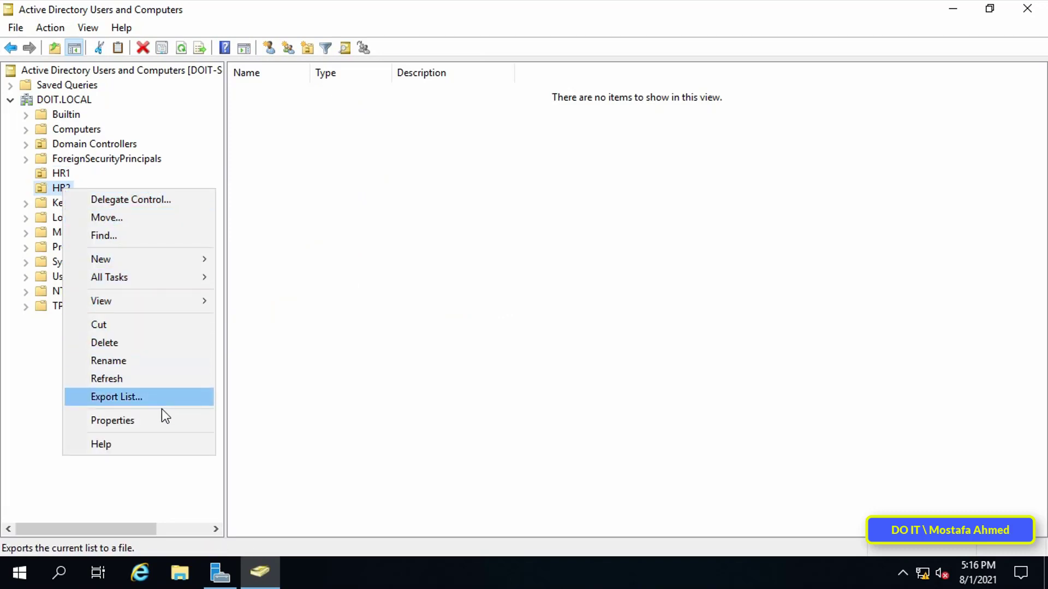
mouse_move(194, 420)
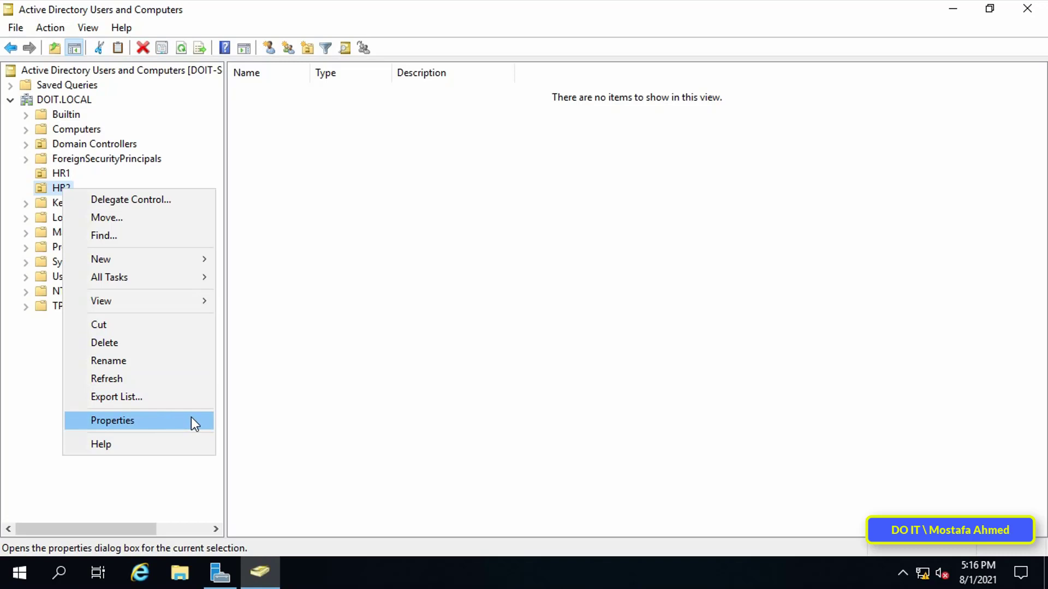
left_click(113, 420)
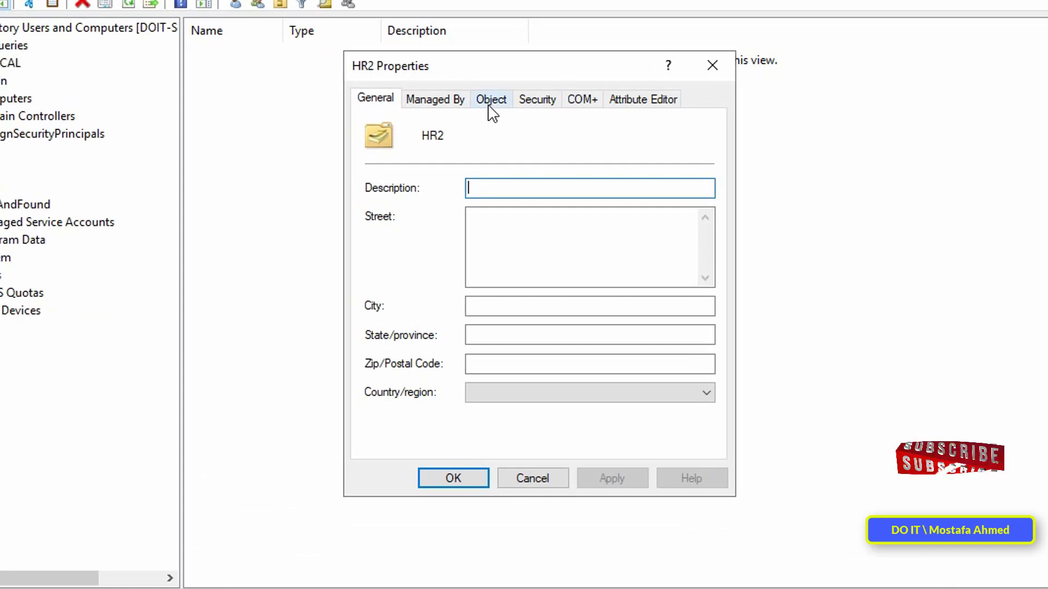
left_click(490, 99)
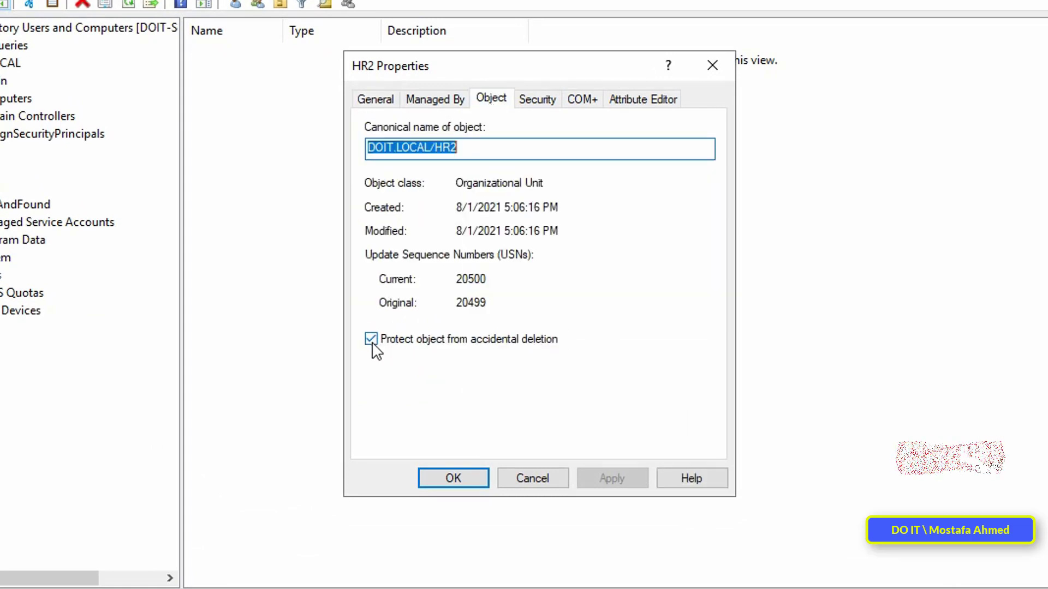
left_click(371, 338)
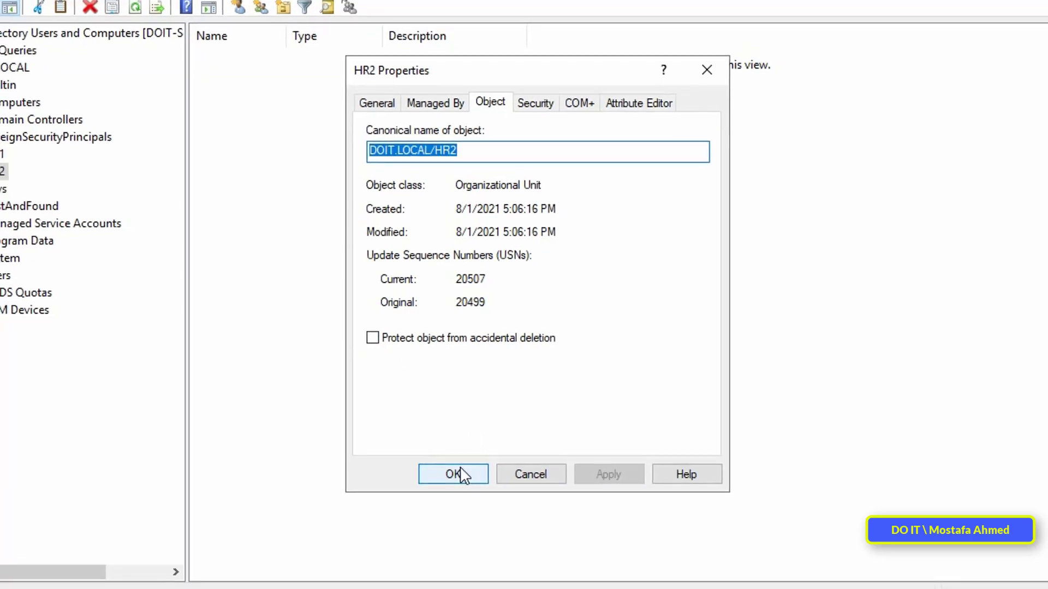
left_click(452, 473)
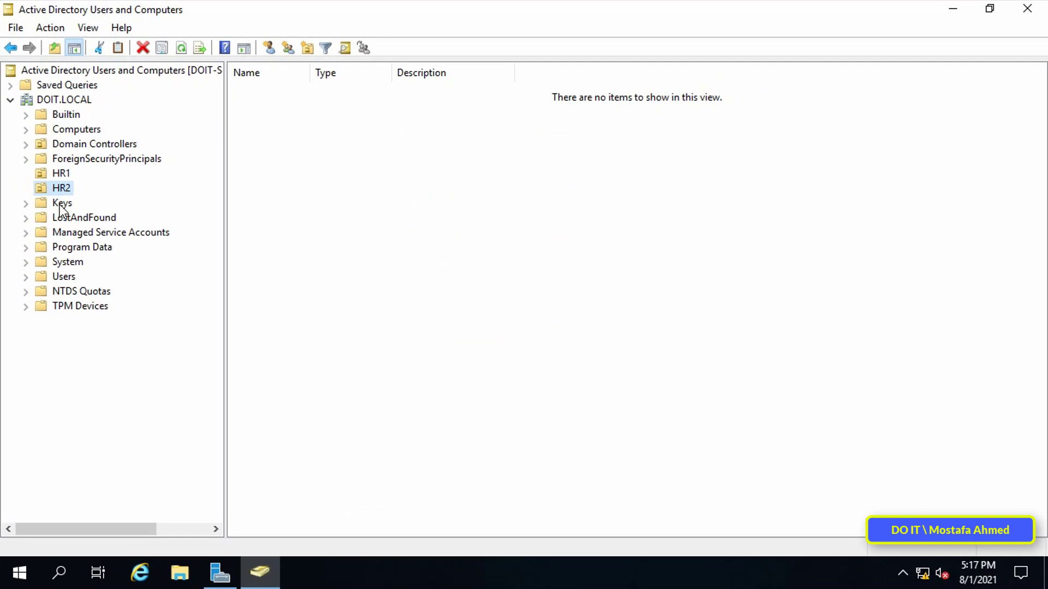
Delete the HR2 organizational unit from DOIT.LOCAL and confirm with Yes
right_click(61, 187)
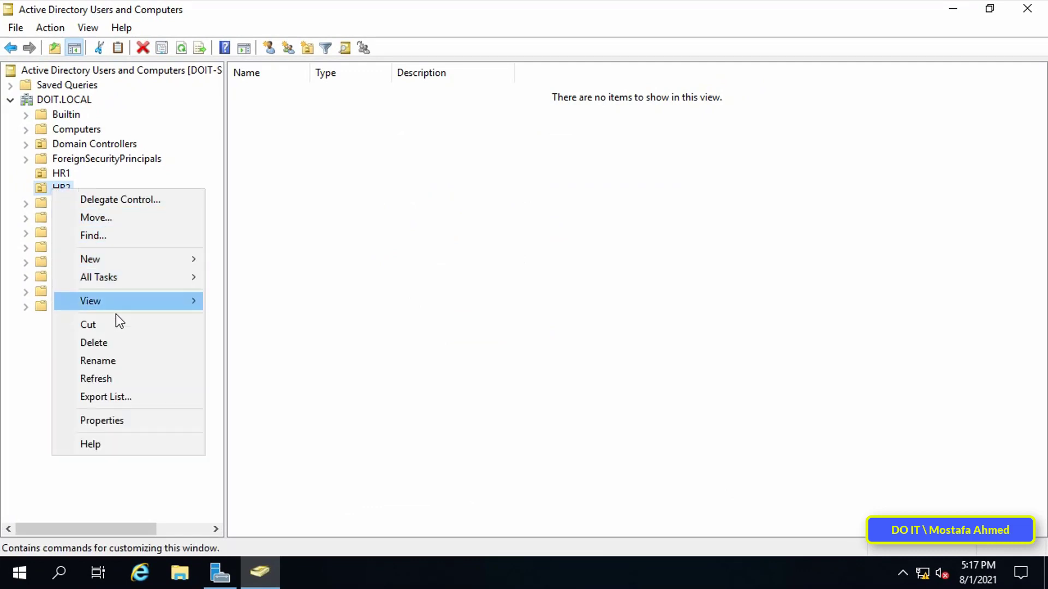
left_click(94, 342)
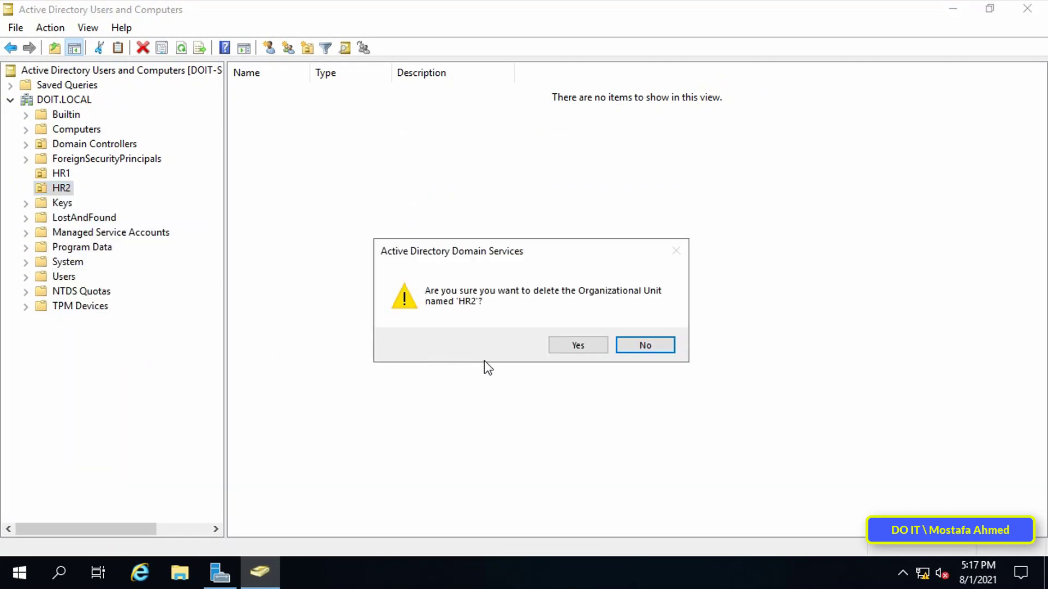
left_click(577, 346)
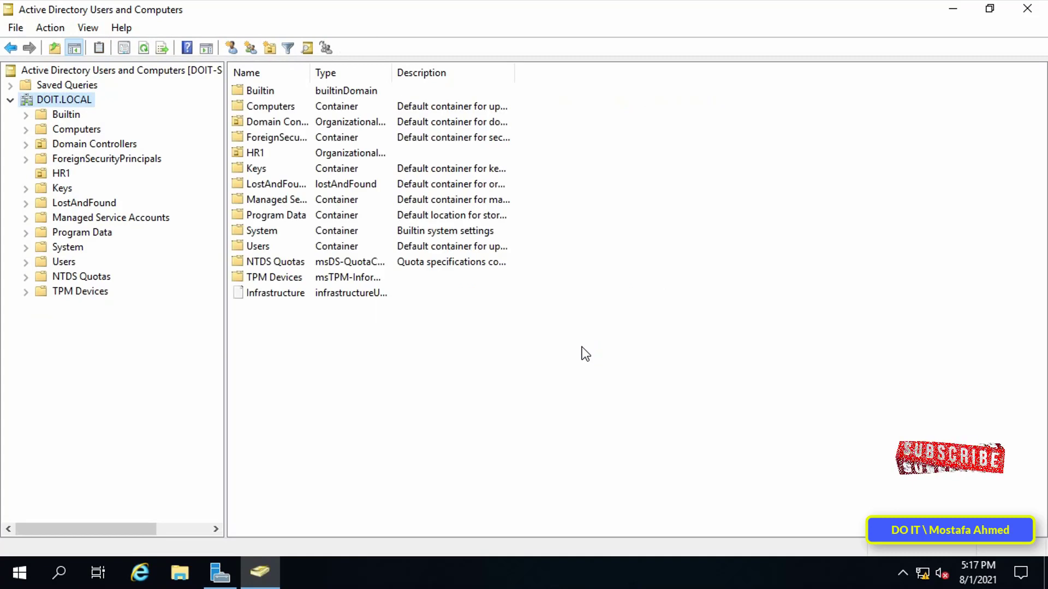
mouse_move(66, 240)
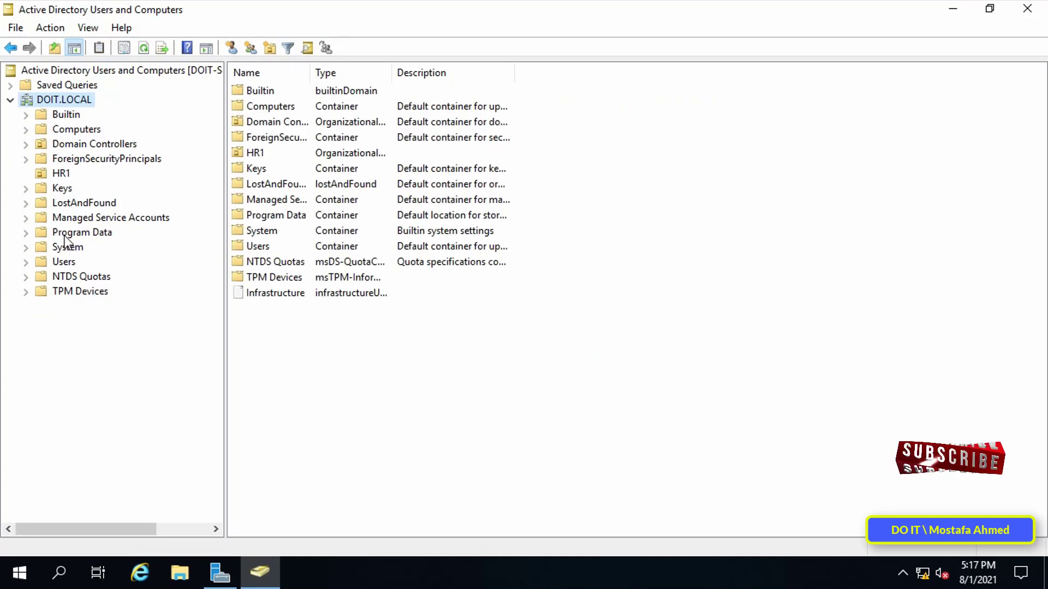